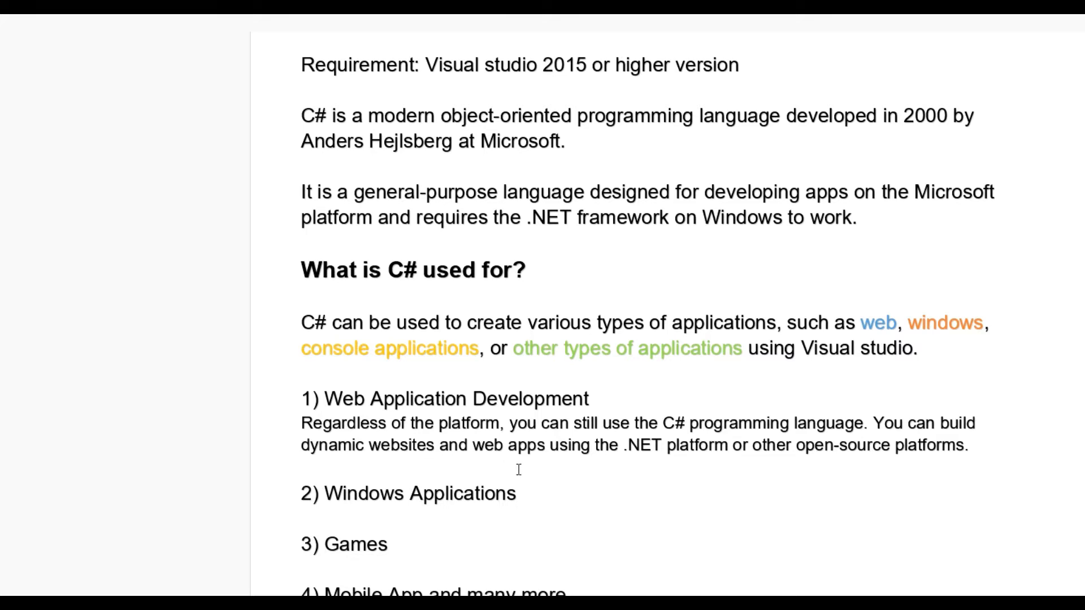
pyautogui.moveTo(691, 462)
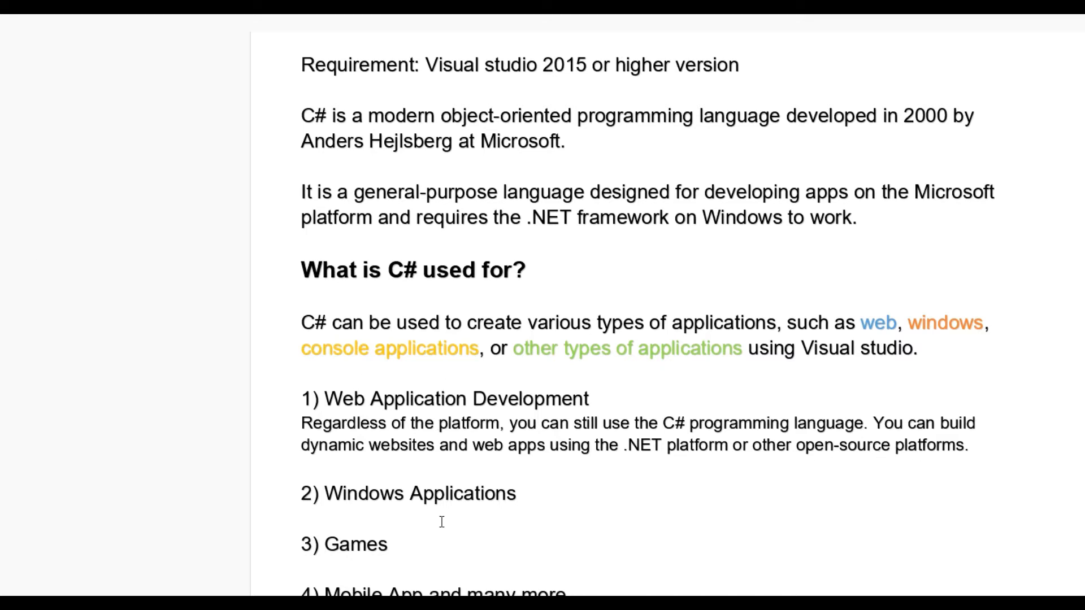
pyautogui.moveTo(564, 499)
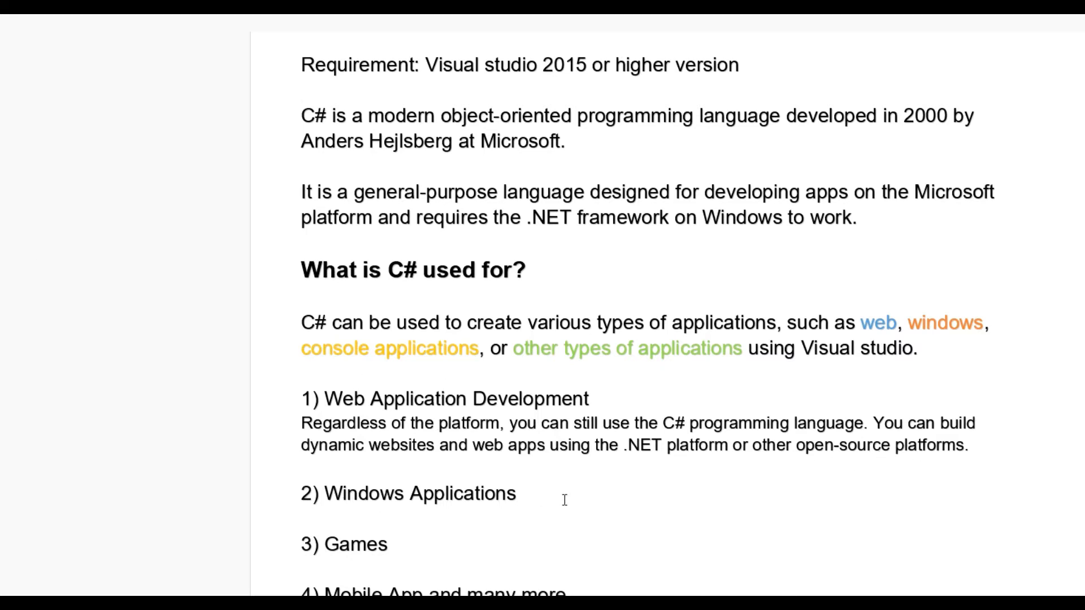
# Scroll past the C# uses list, selecting 'Games', and place the cursor after 'The history of C#'
pyautogui.scroll(-3)
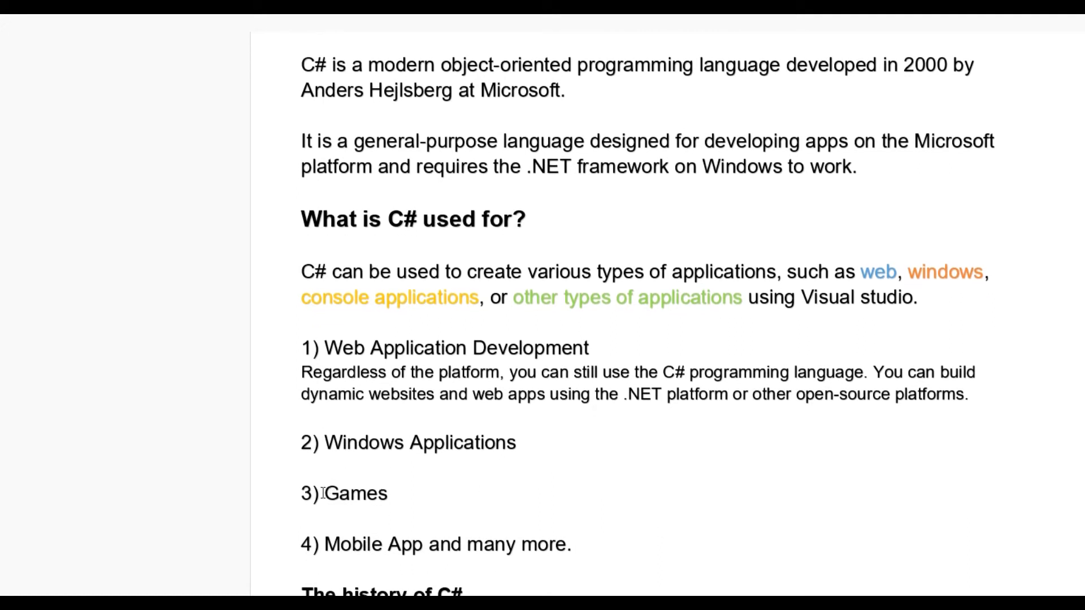
pyautogui.doubleClick(357, 493)
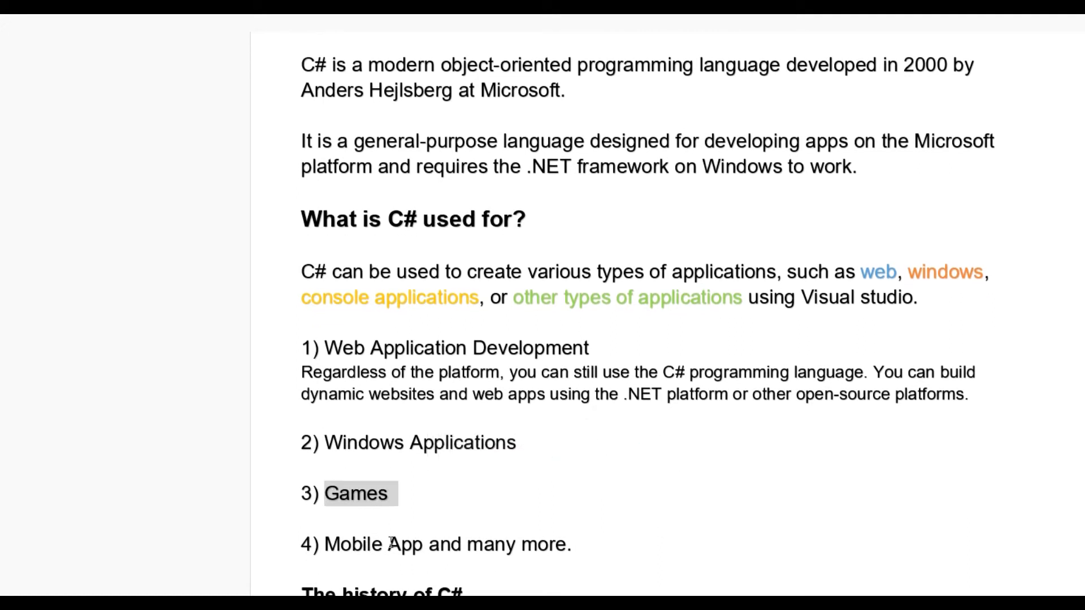
pyautogui.scroll(-3)
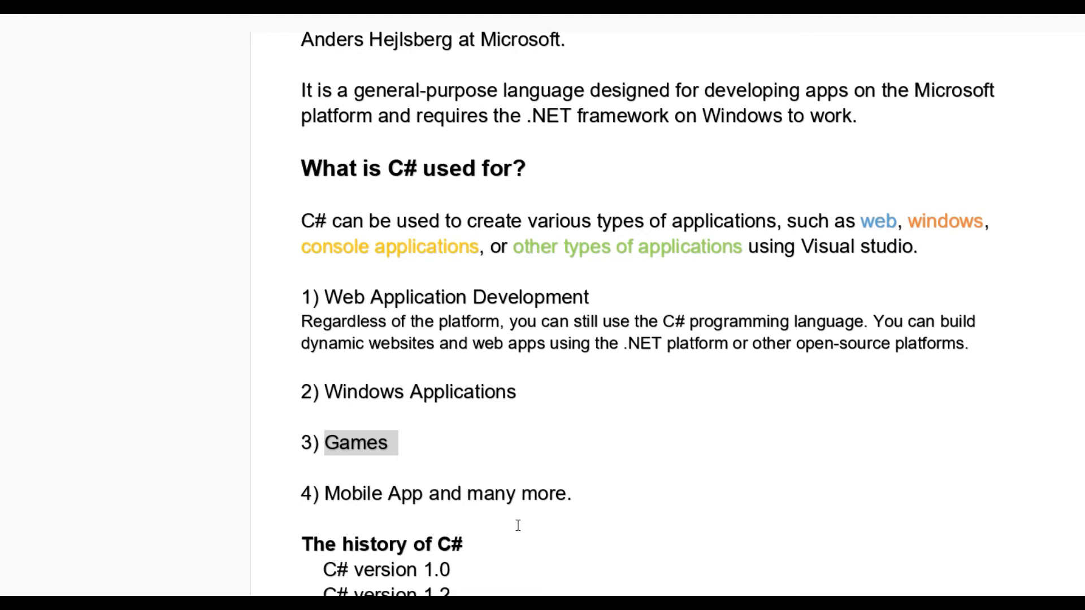
pyautogui.click(462, 543)
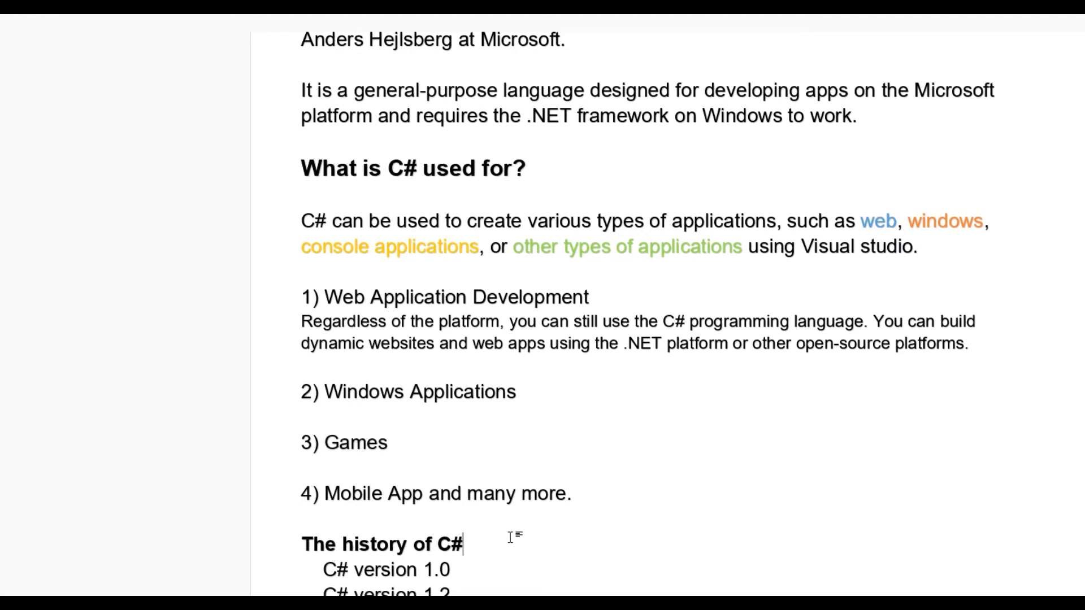
# Scroll down to show the C# versions list 1.0–9.0 and the features table header
pyautogui.scroll(-3)
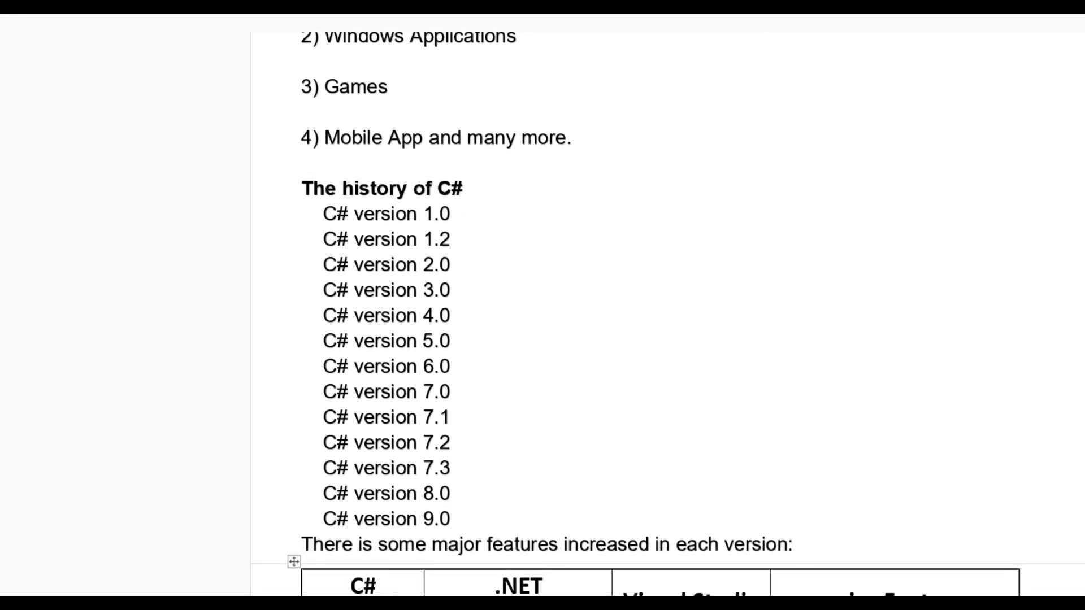
pyautogui.scroll(-3)
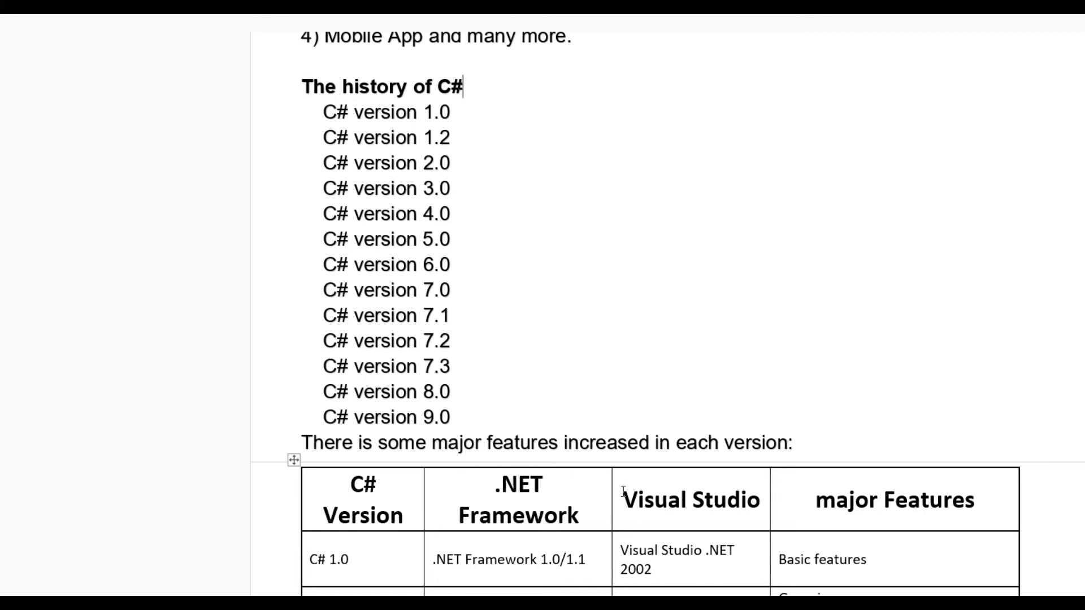
# Scroll down to the table rows for C# 1.0, 2.0 and 3.0 with frameworks and features
pyautogui.scroll(-3)
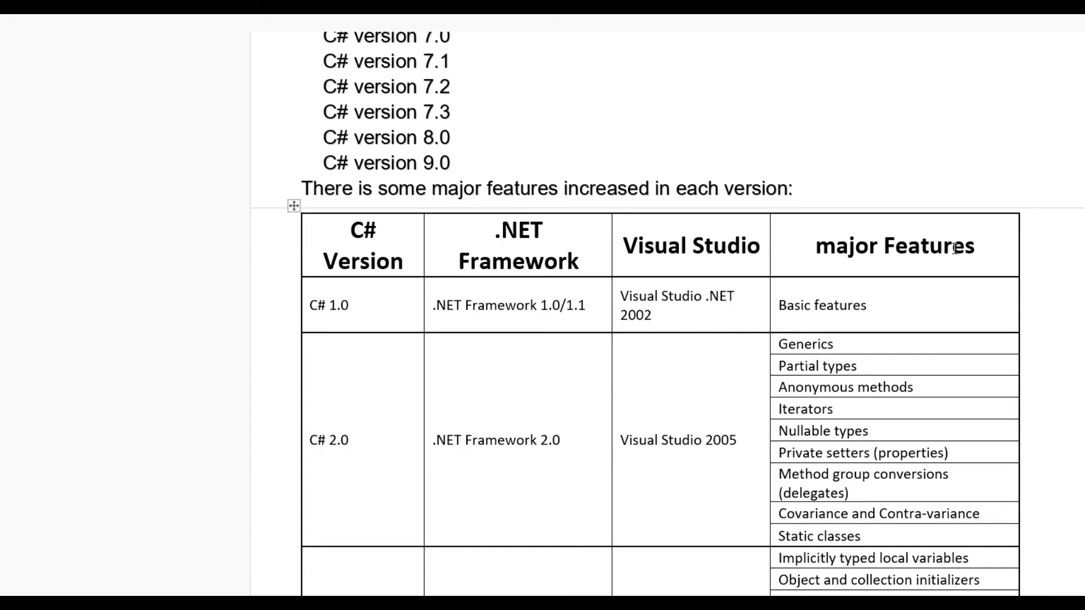
pyautogui.moveTo(564, 311)
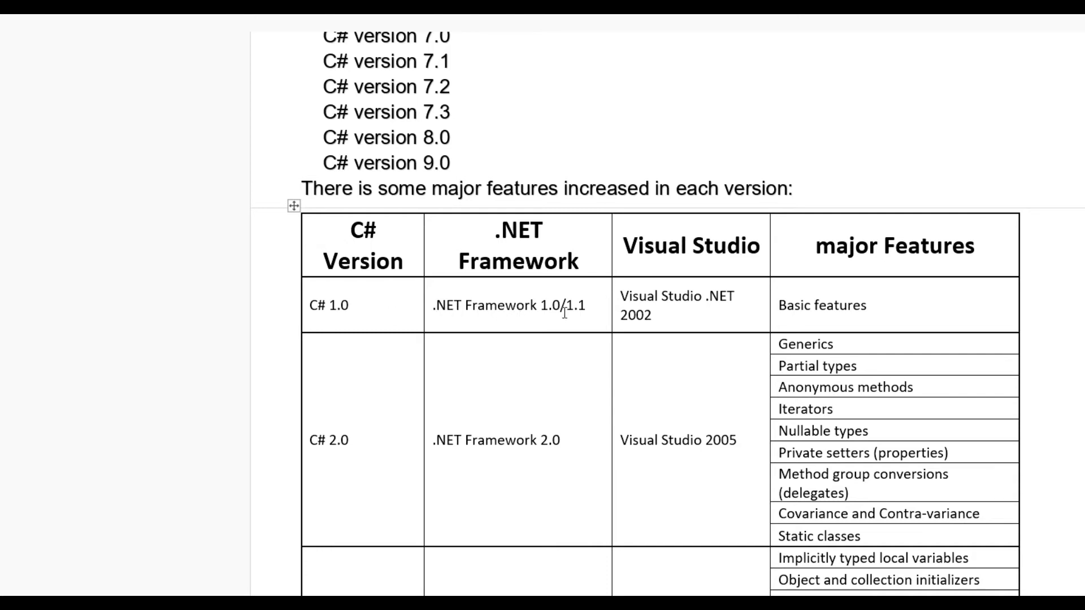
pyautogui.scroll(-3)
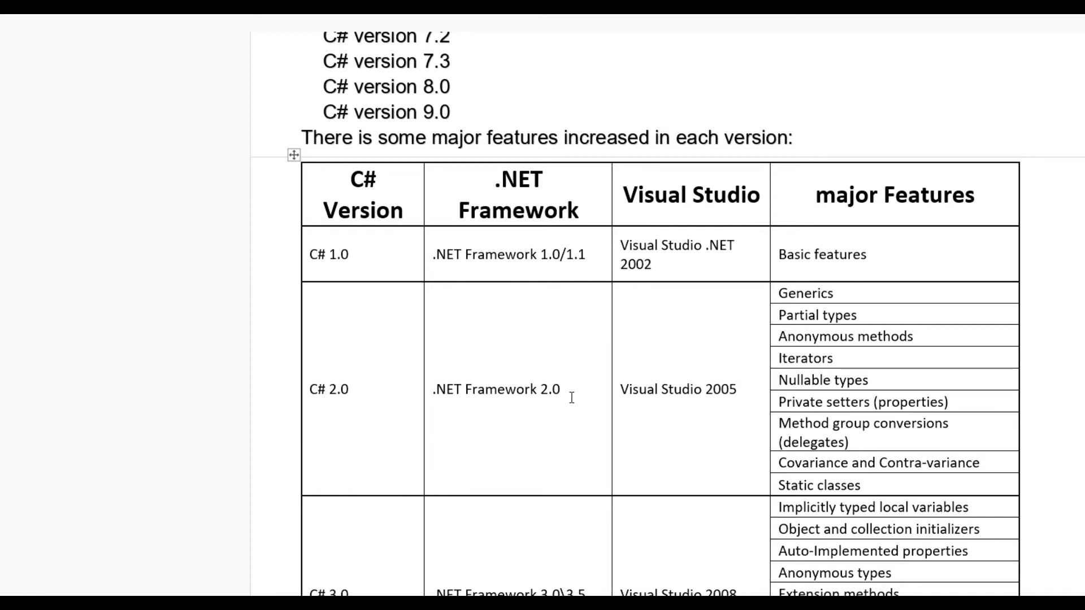
pyautogui.scroll(-3)
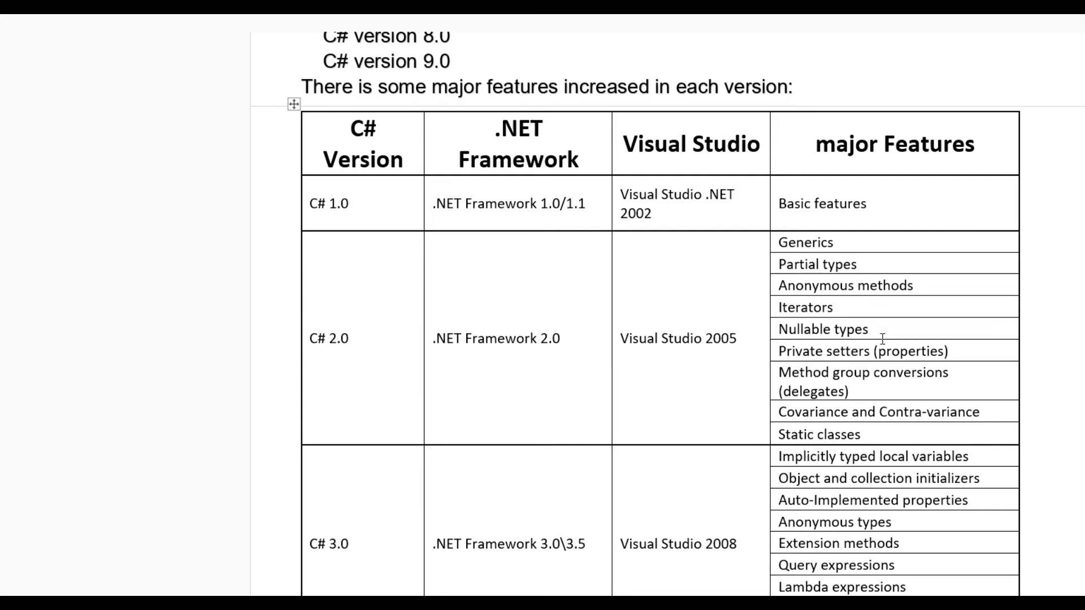
# Scroll to show C# 3.0's full feature list and the start of the C# 4.0 row
pyautogui.scroll(-3)
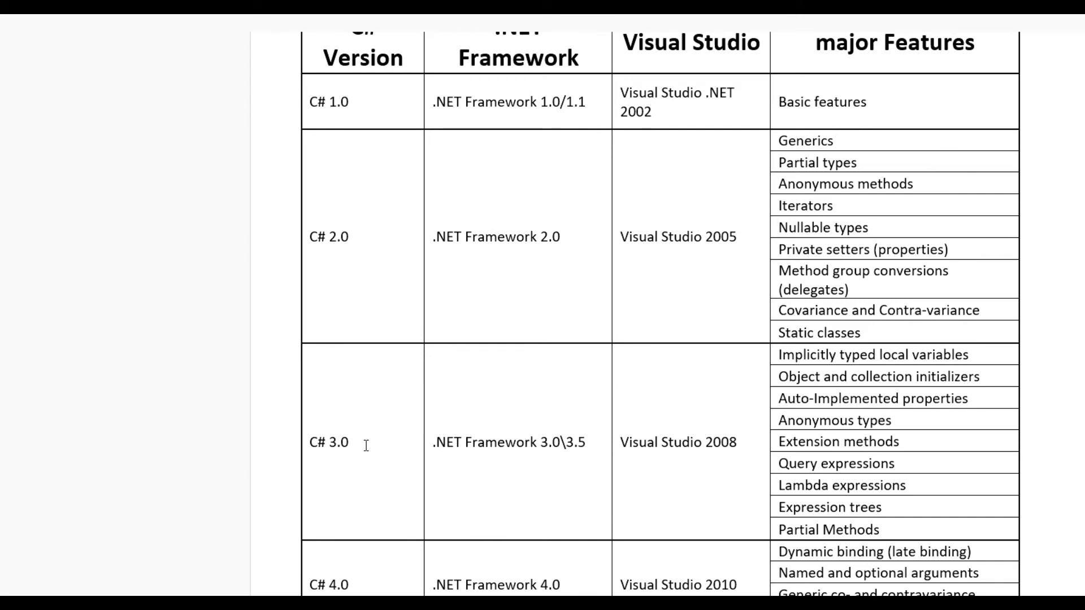
pyautogui.moveTo(482, 458)
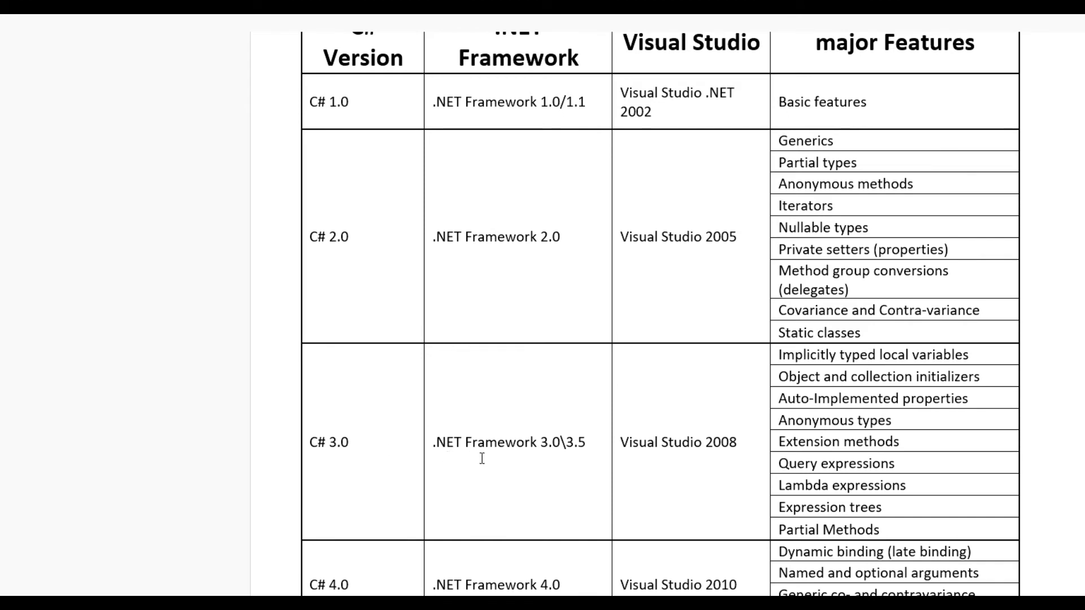
pyautogui.moveTo(538, 454)
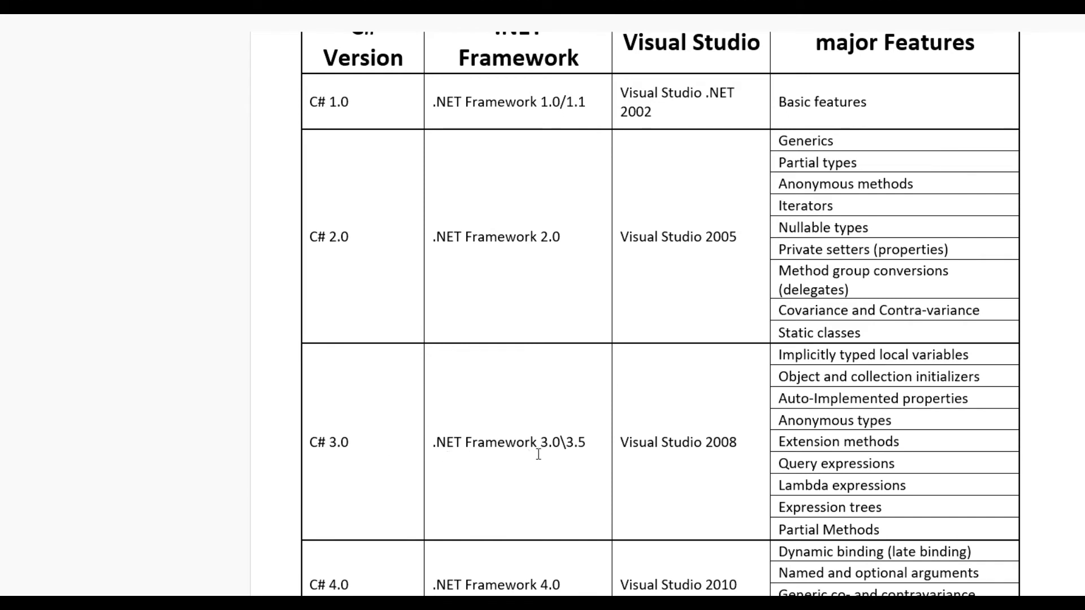
pyautogui.moveTo(587, 452)
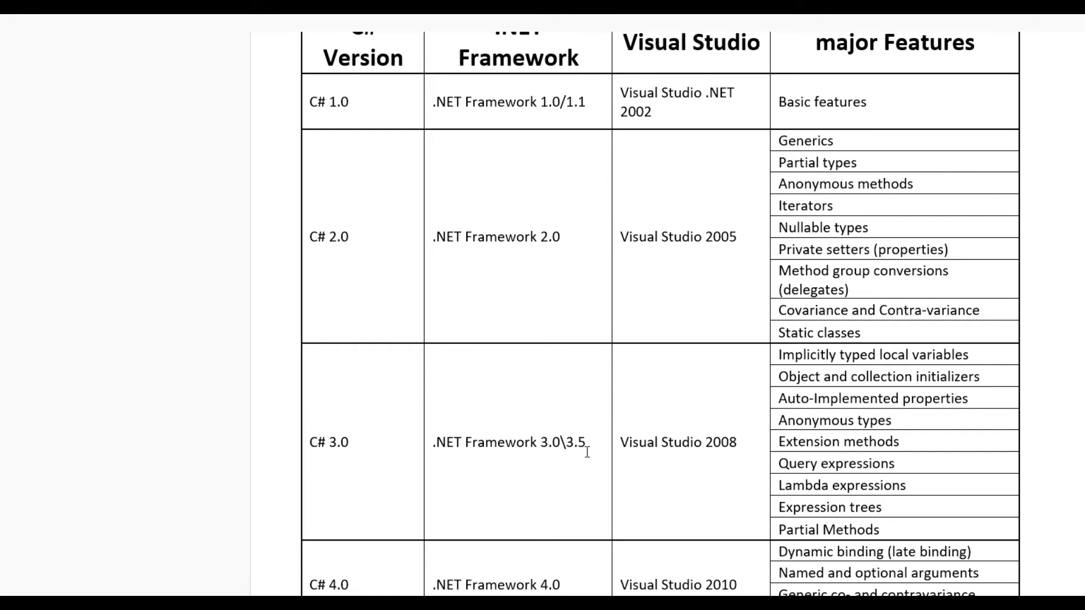
pyautogui.moveTo(647, 453)
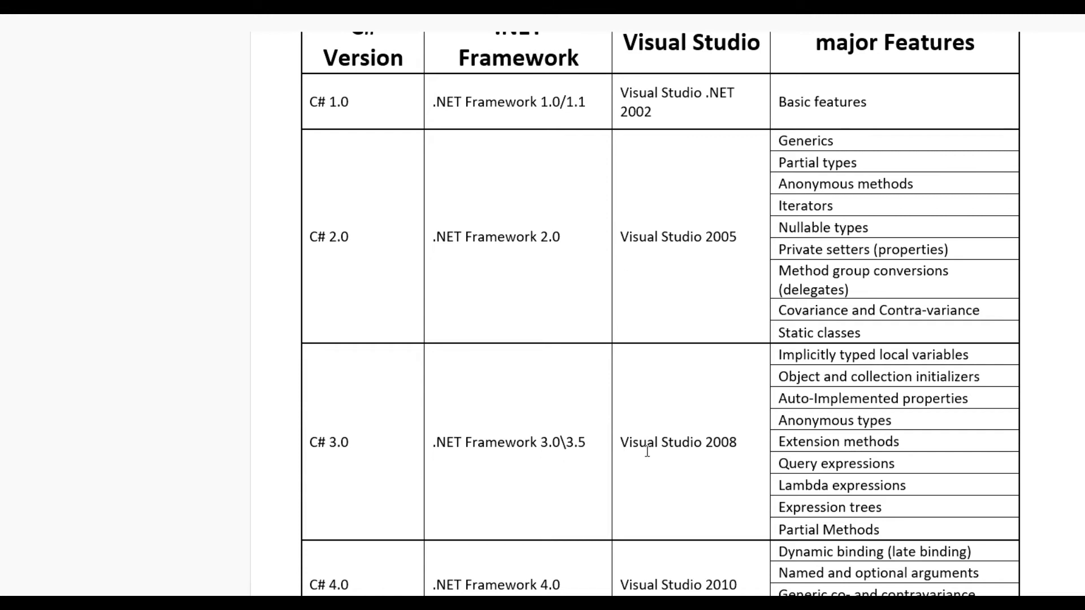
pyautogui.moveTo(692, 467)
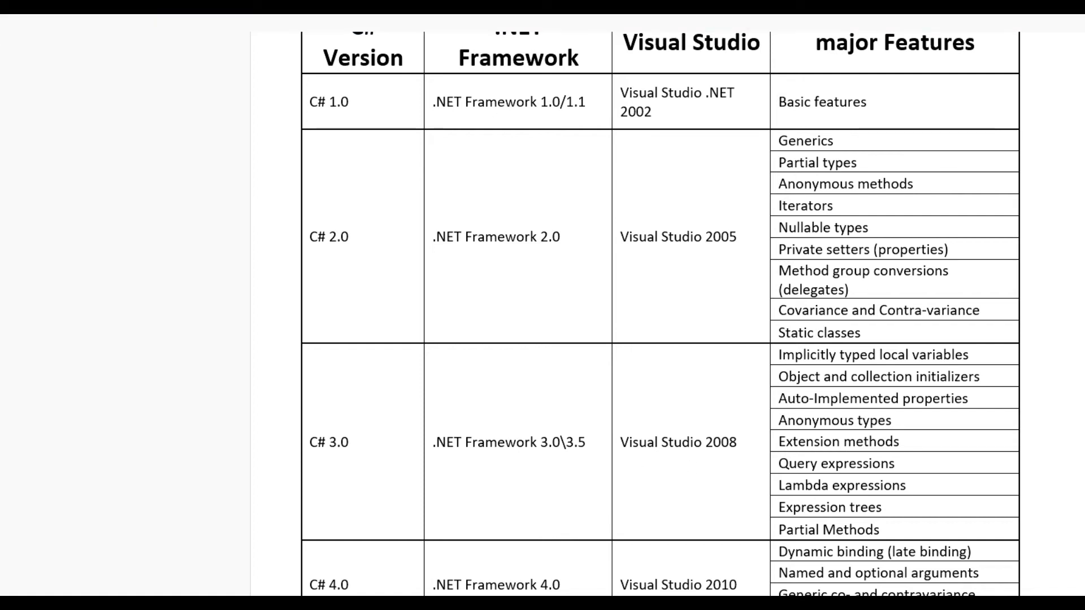
pyautogui.moveTo(741, 518)
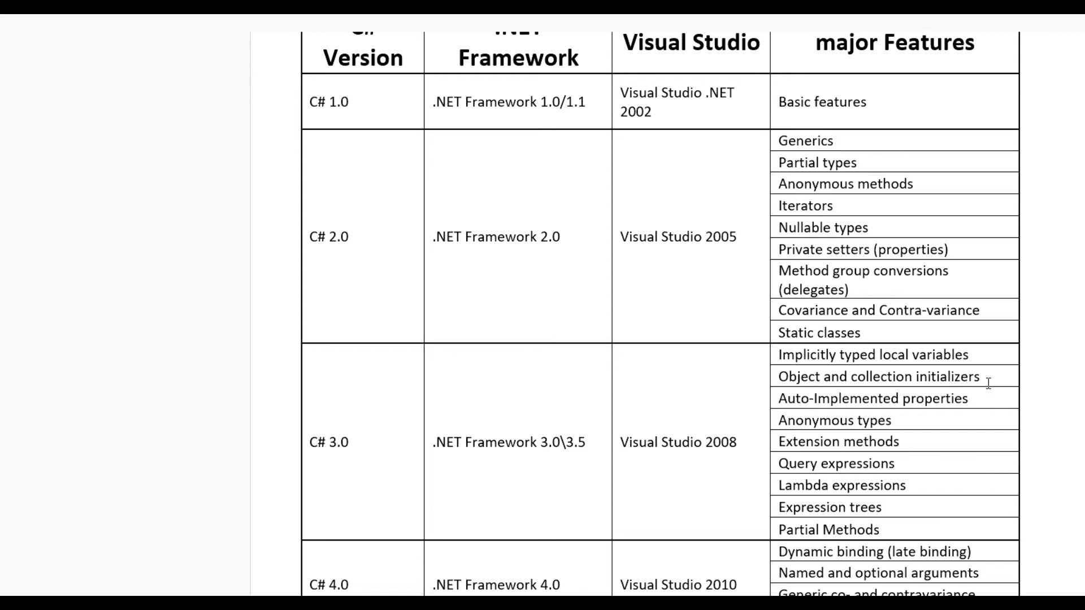
pyautogui.moveTo(850, 408)
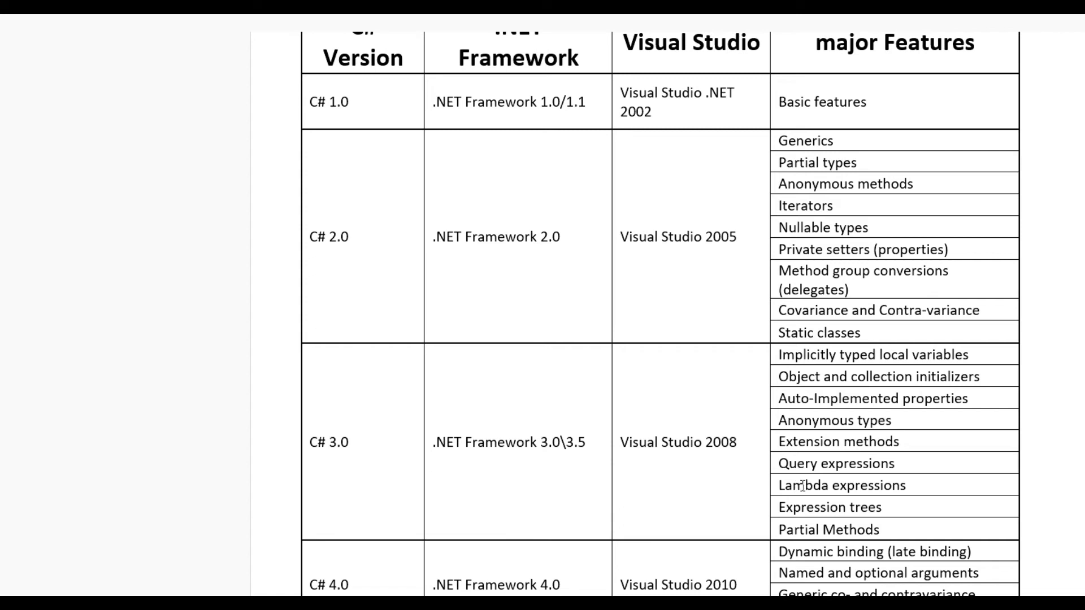
pyautogui.moveTo(908, 512)
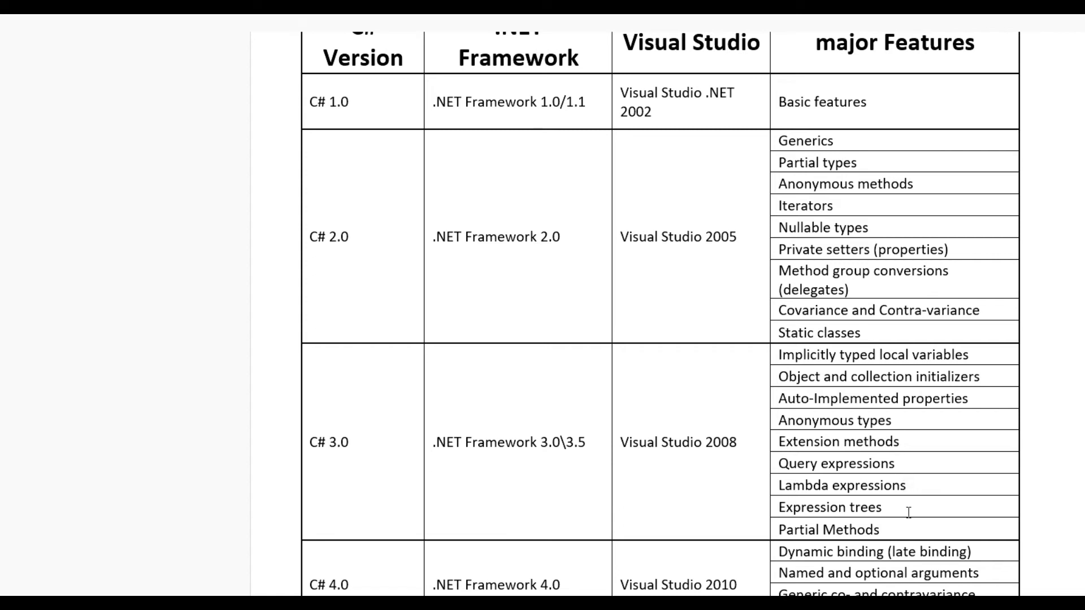
pyautogui.moveTo(902, 524)
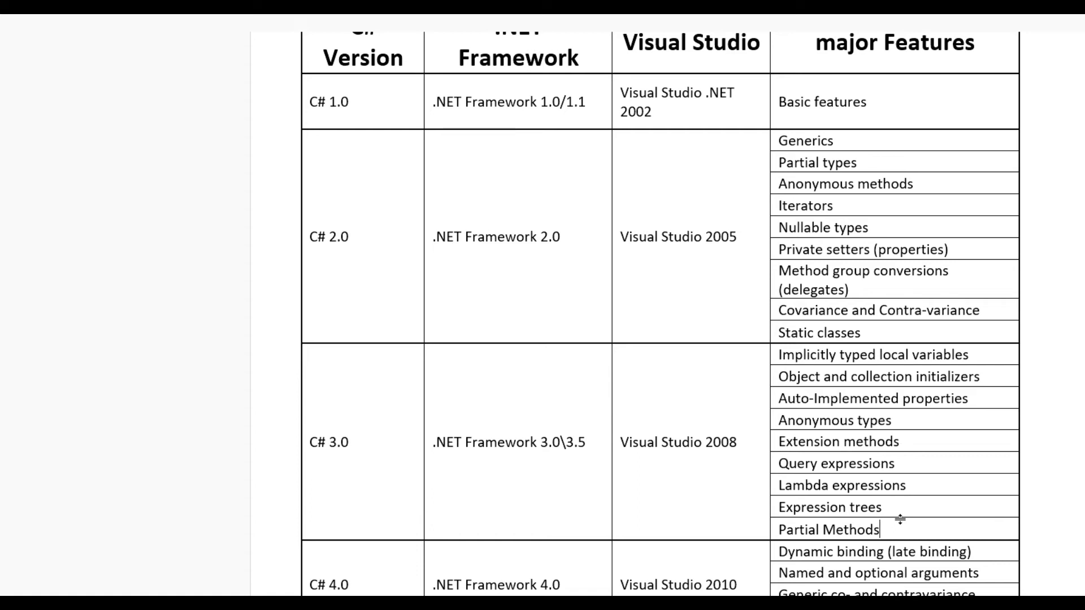
# Click into table cells and scroll until the C# 4.0, 5.0 and 6.0 rows are visible
pyautogui.scroll(-3)
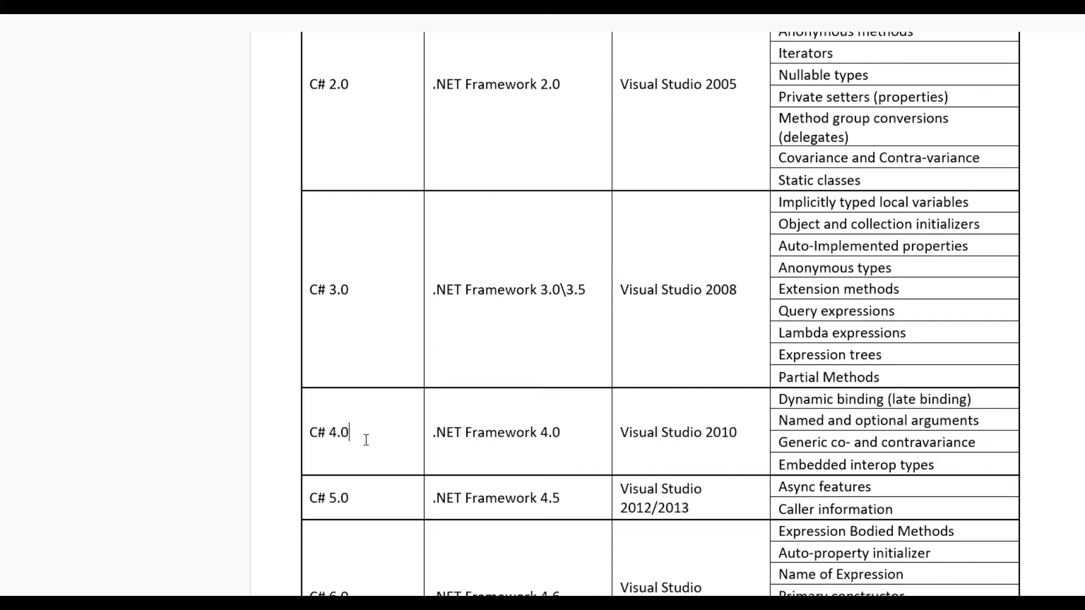
pyautogui.moveTo(553, 446)
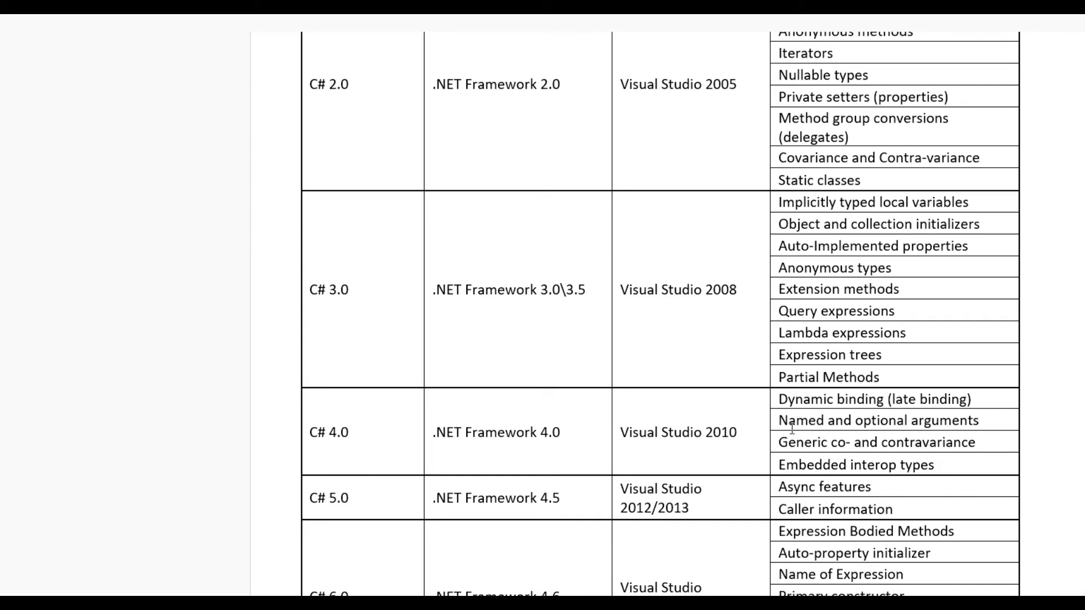
pyautogui.click(349, 431)
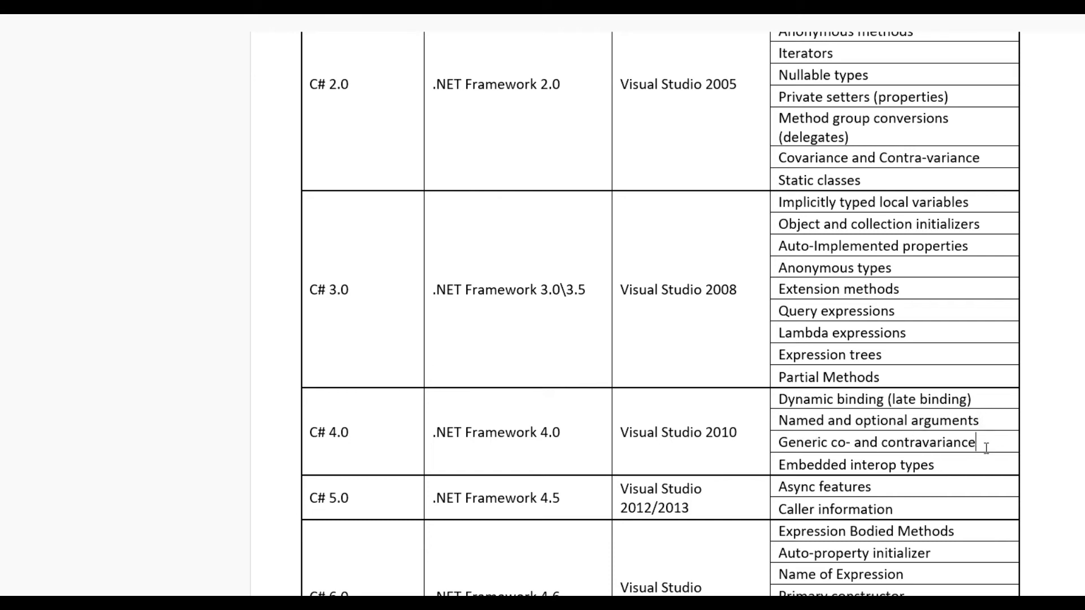
pyautogui.moveTo(942, 465)
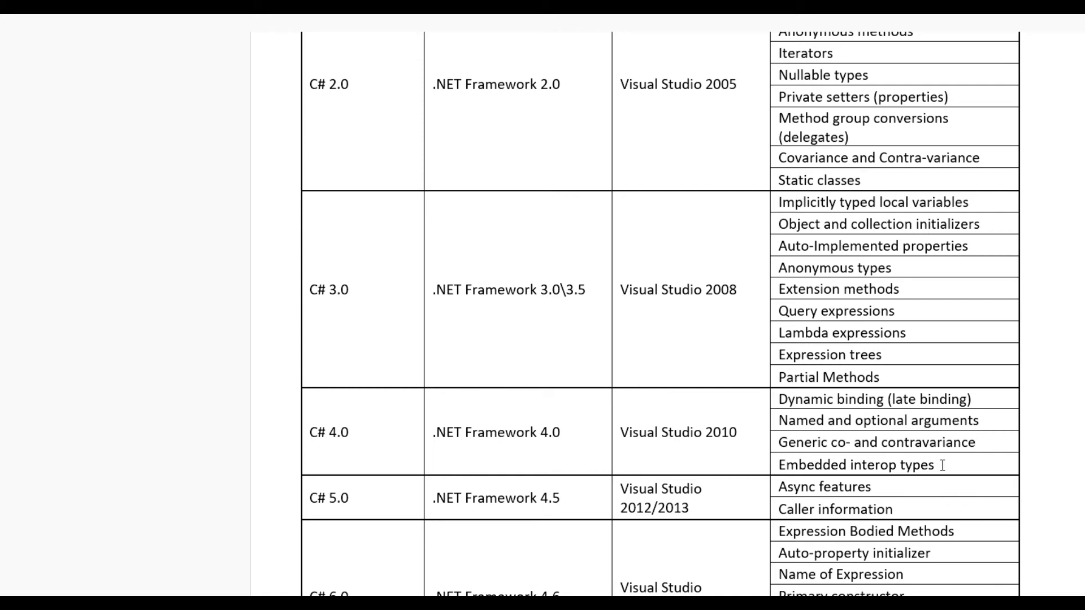
pyautogui.moveTo(895, 465)
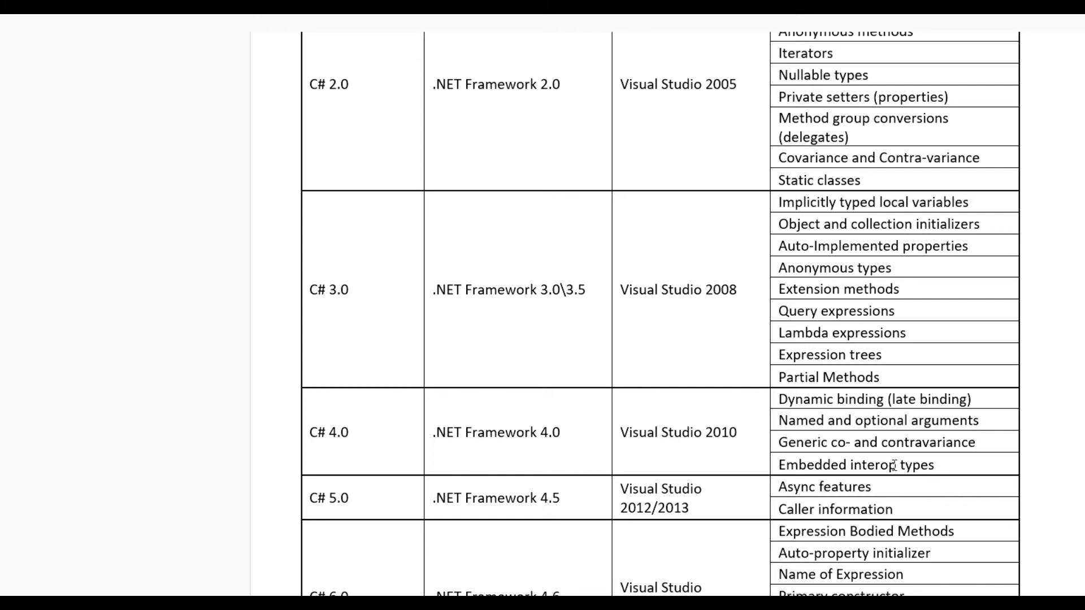
pyautogui.scroll(-3)
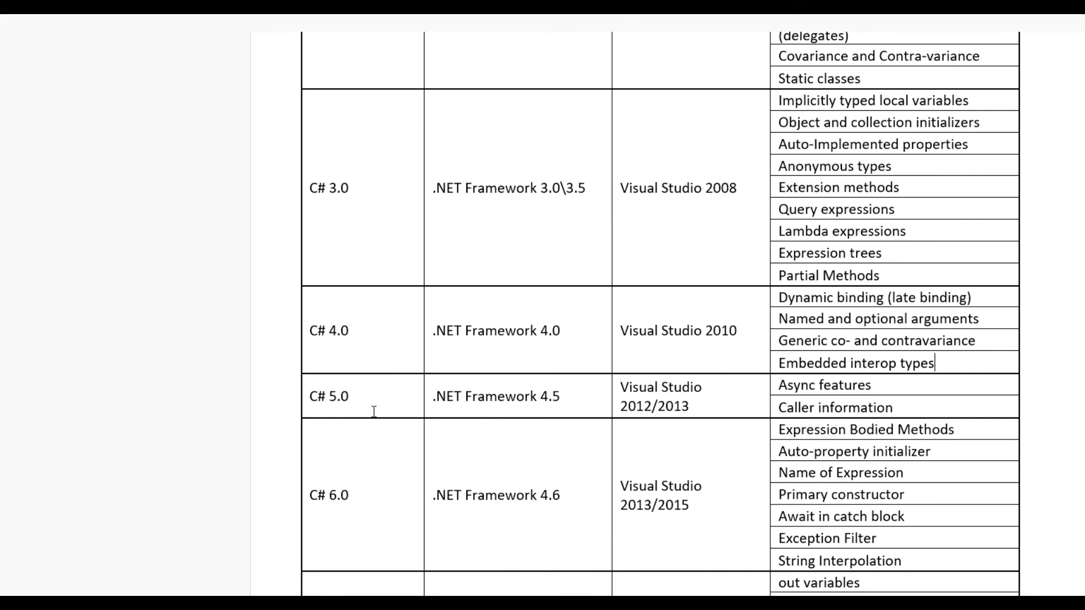
pyautogui.moveTo(446, 400)
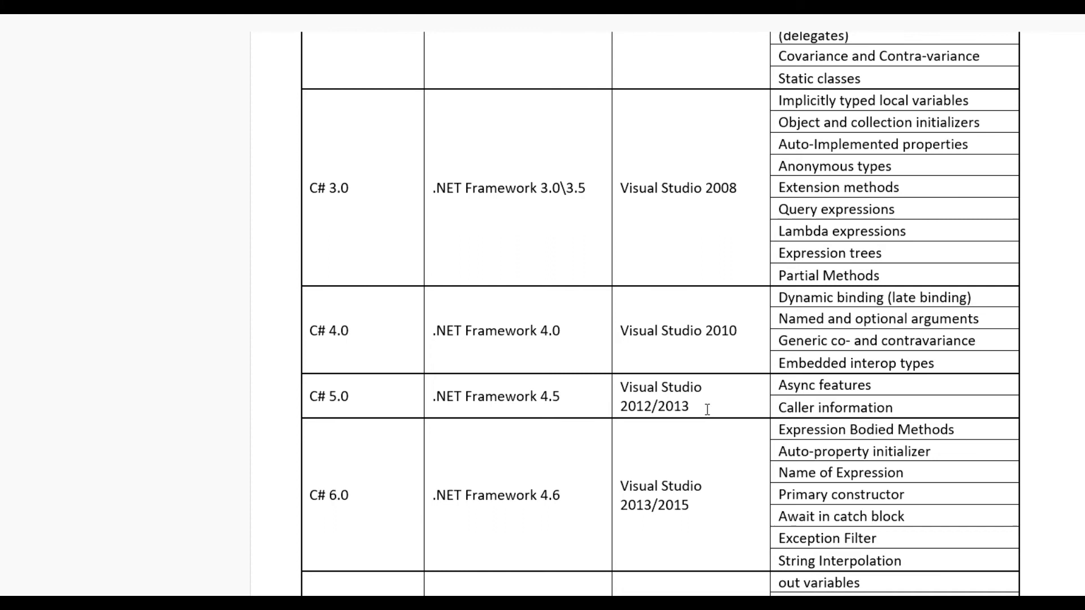
pyautogui.moveTo(718, 419)
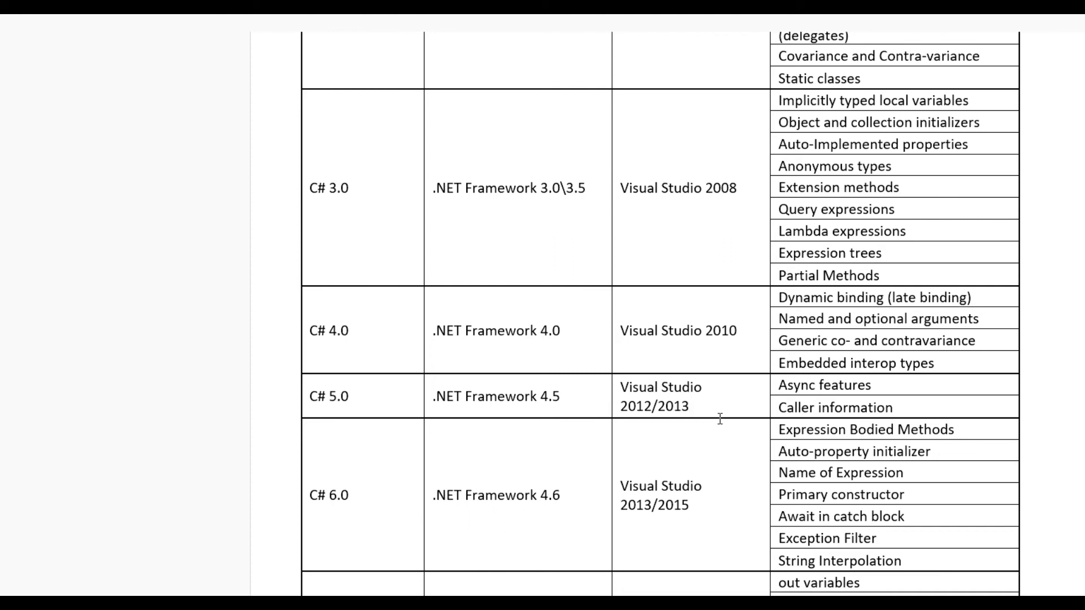
pyautogui.click(691, 406)
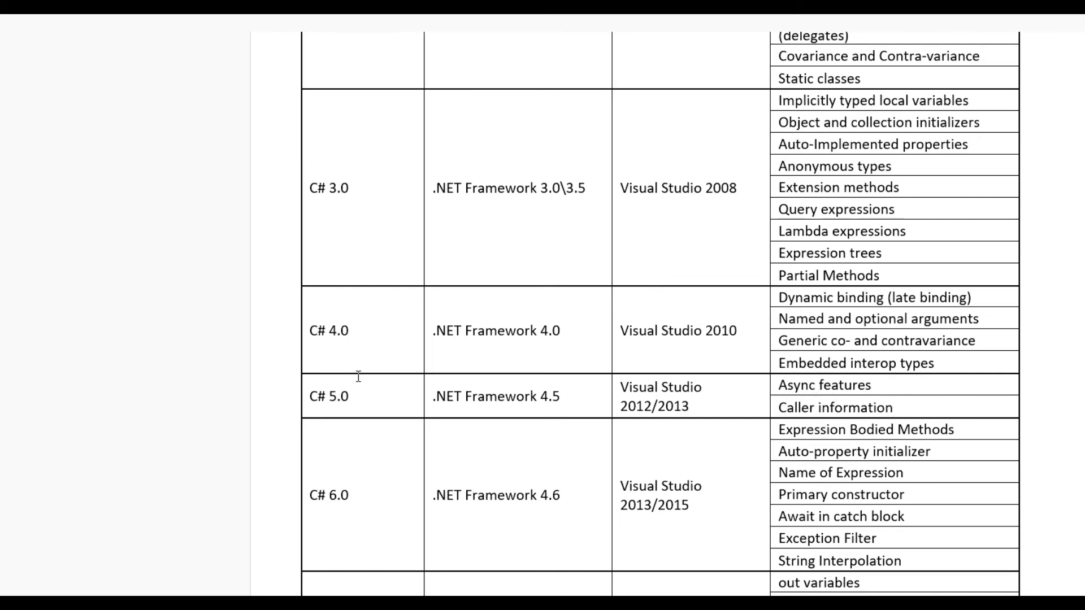
pyautogui.scroll(-3)
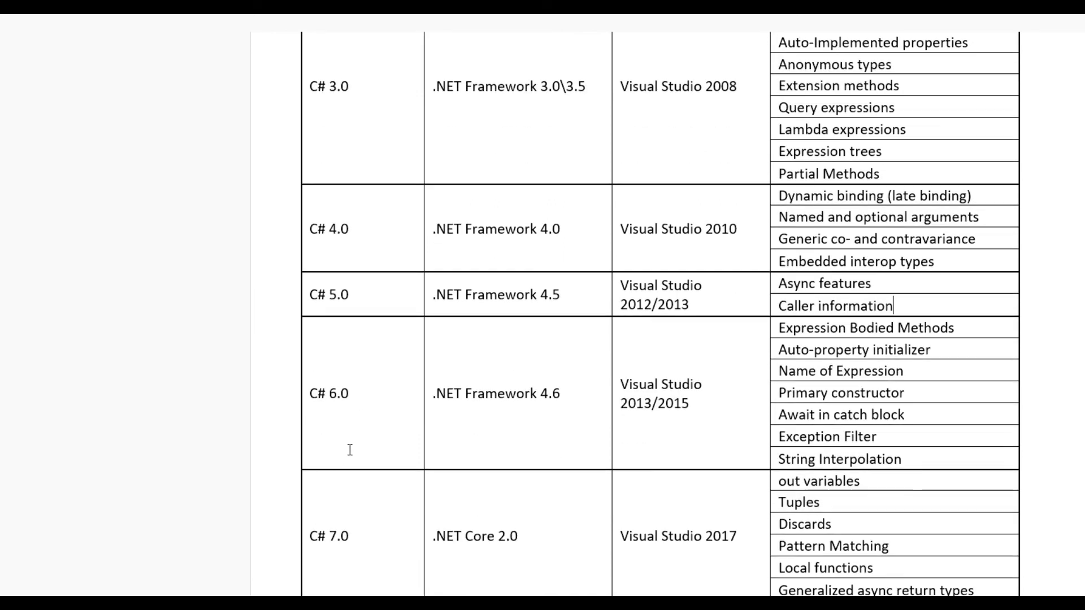
pyautogui.moveTo(385, 406)
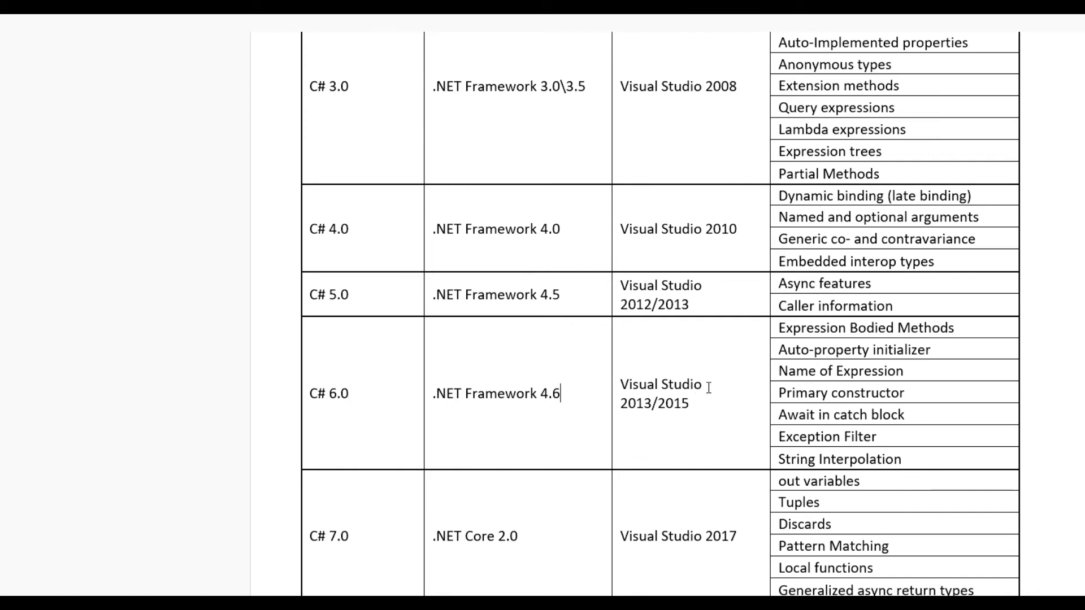
pyautogui.moveTo(700, 409)
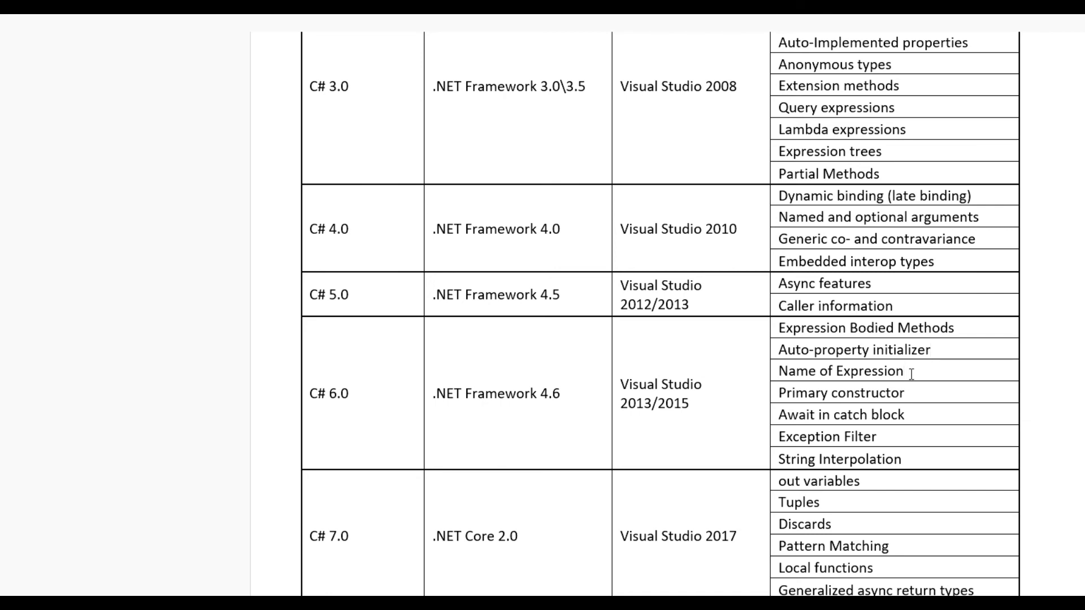
# Click in table cells and scroll to the C# 7.0 and 8.0 rows at the table's end
pyautogui.doubleClick(841, 414)
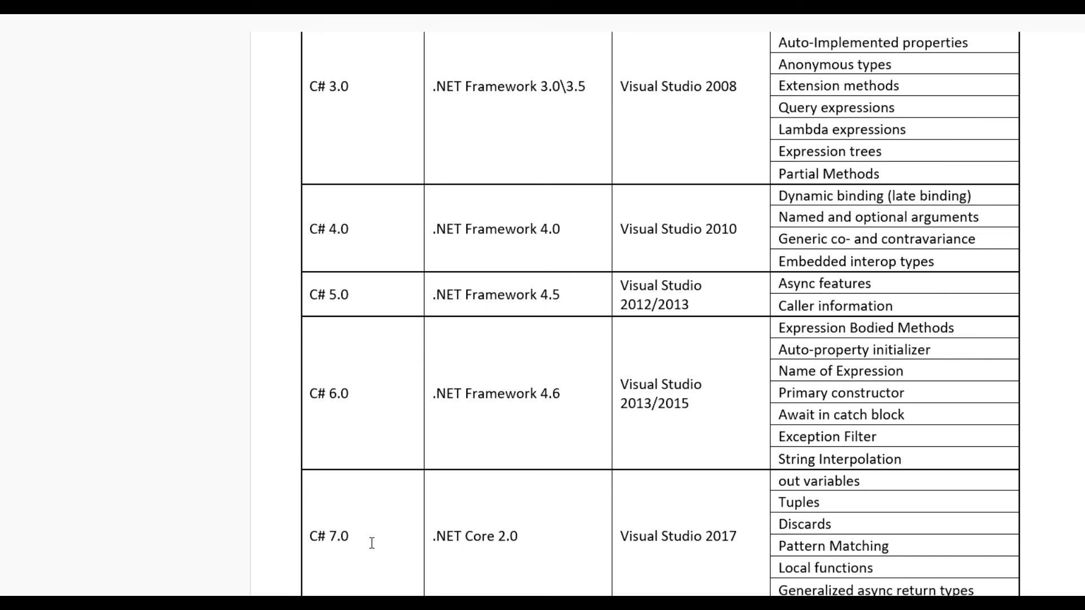
pyautogui.moveTo(457, 552)
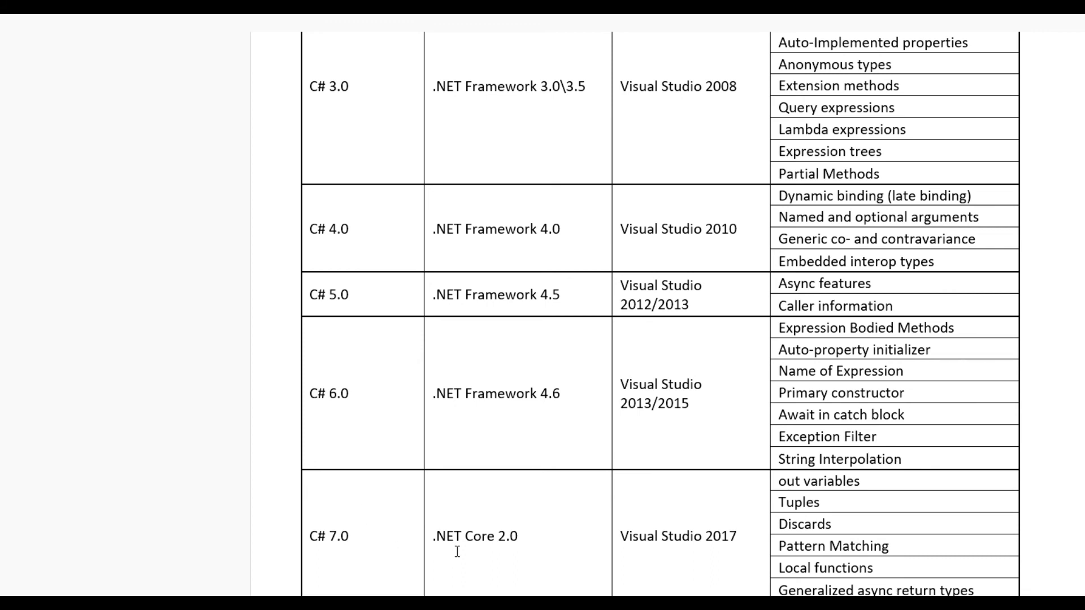
pyautogui.scroll(-3)
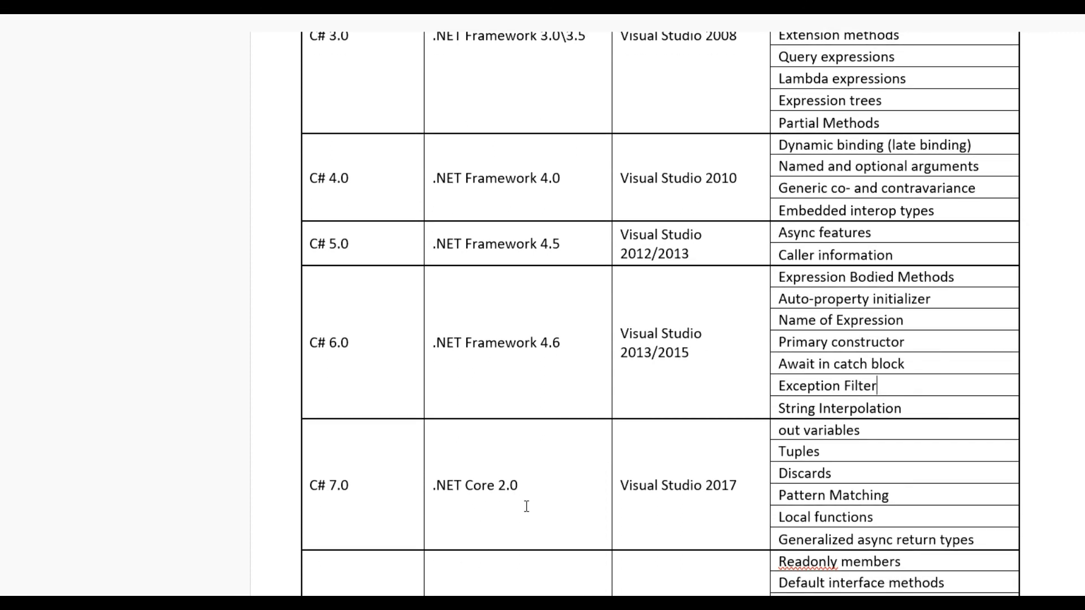
pyautogui.moveTo(538, 485)
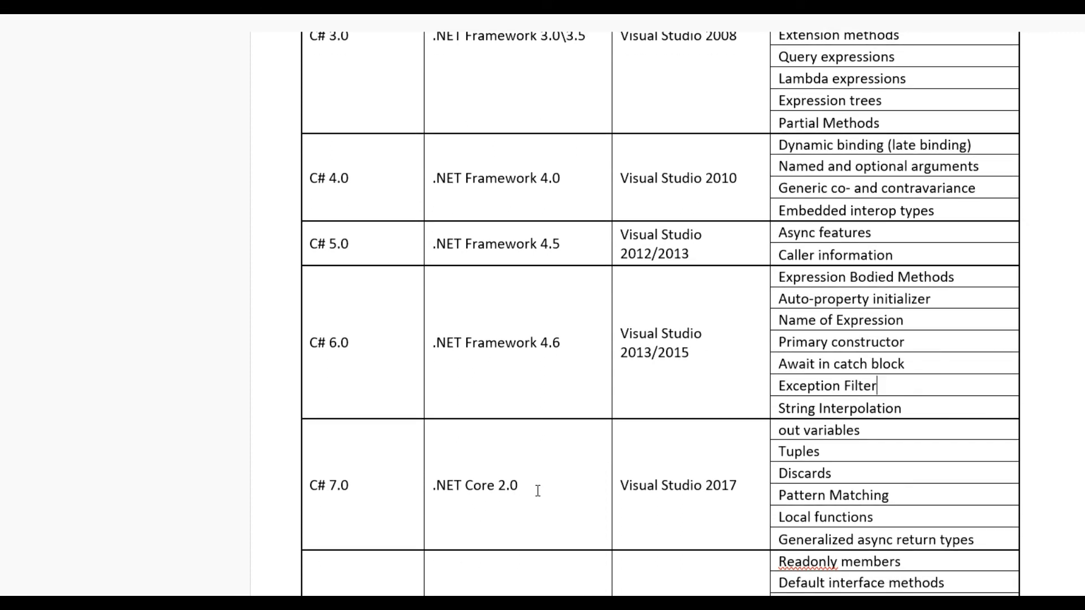
pyautogui.moveTo(173, 549)
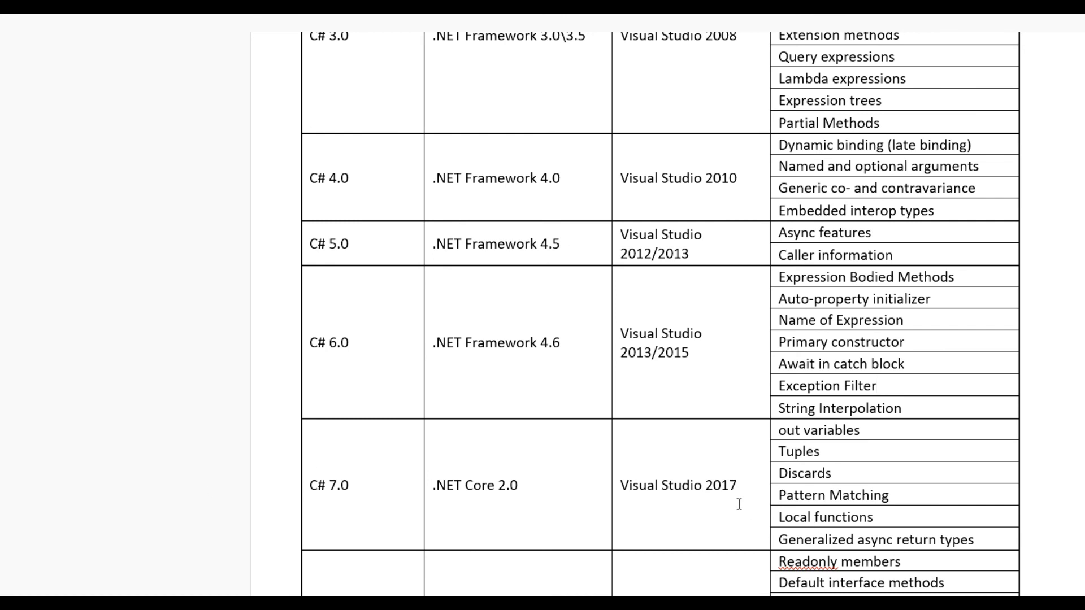
pyautogui.click(877, 385)
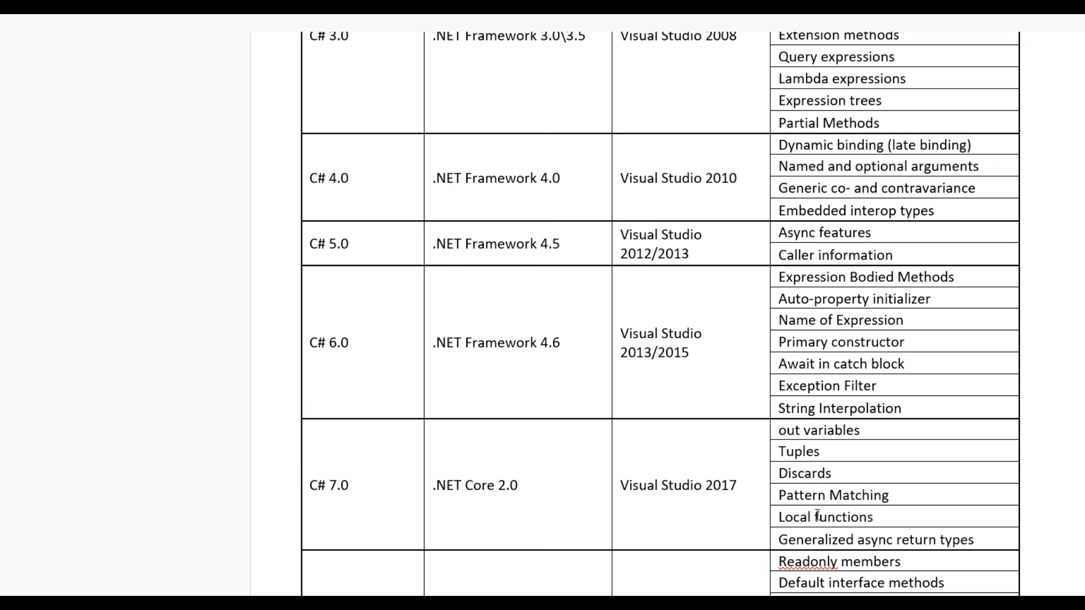
pyautogui.moveTo(793, 535)
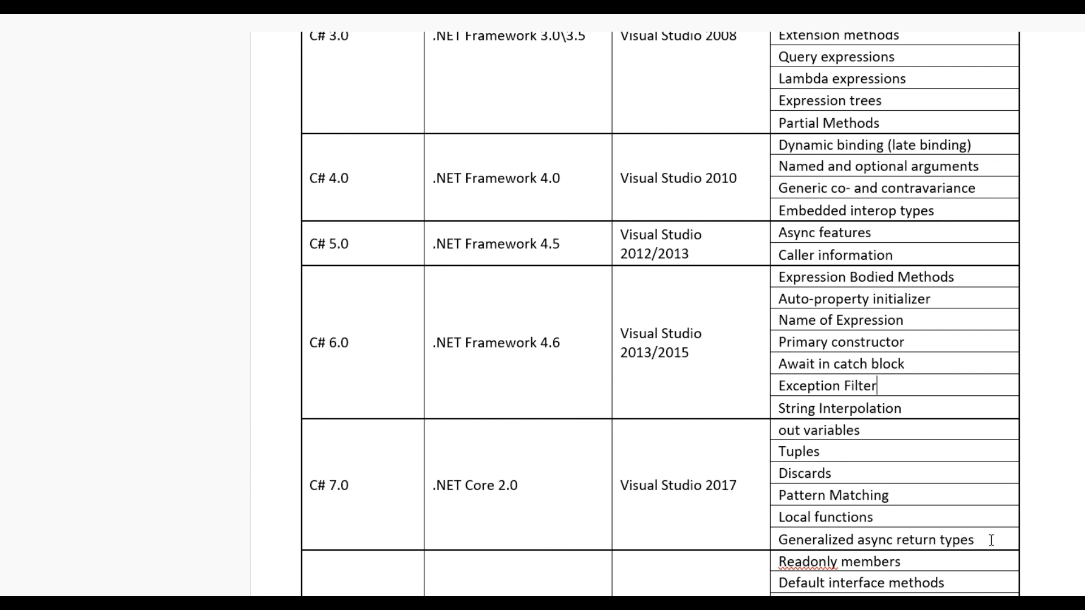
pyautogui.scroll(-3)
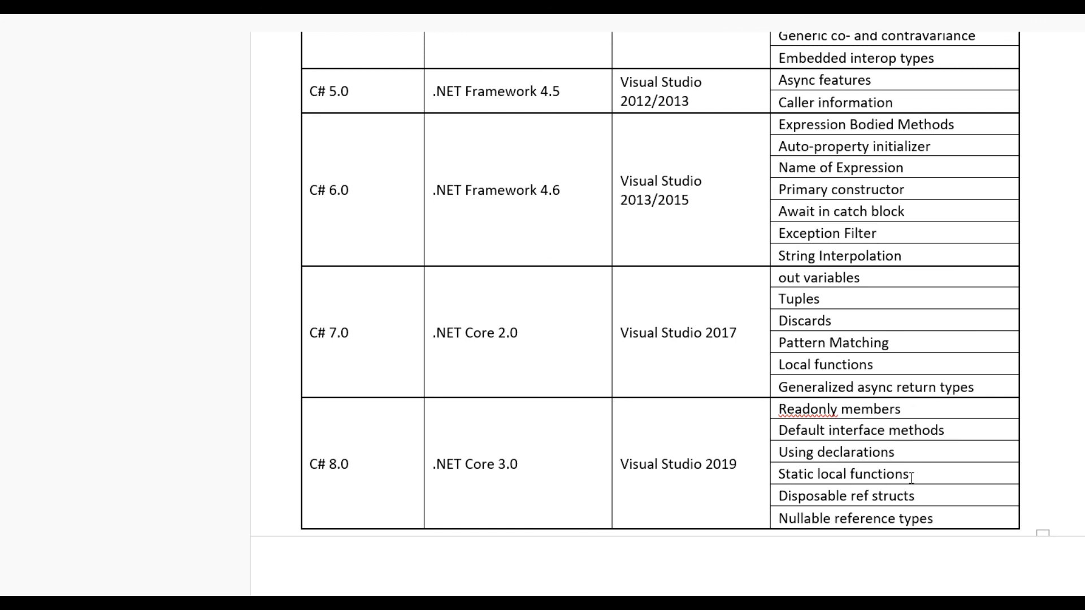
pyautogui.moveTo(814, 496)
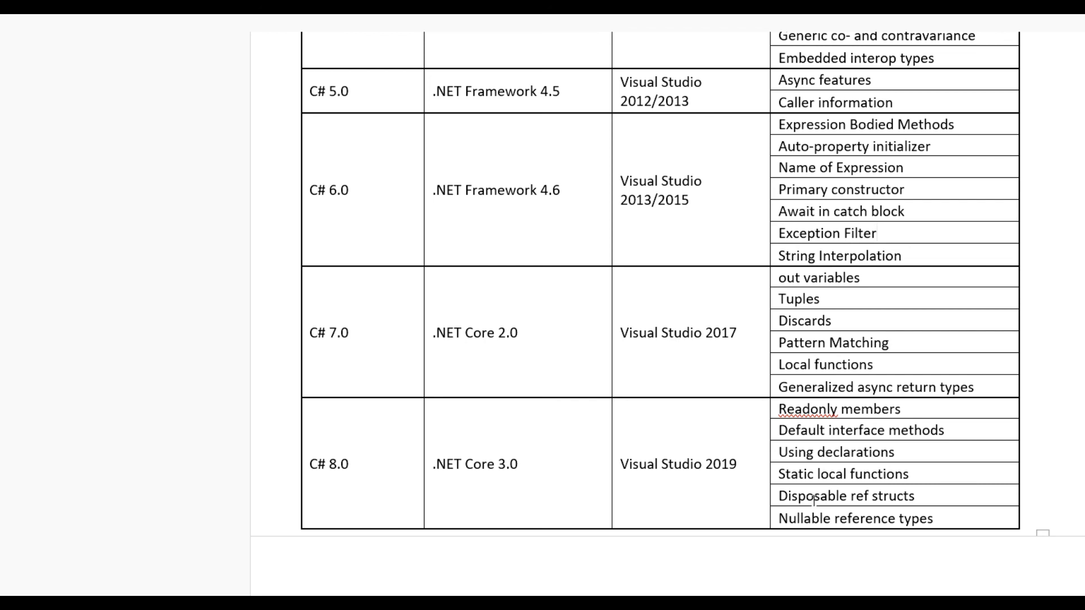